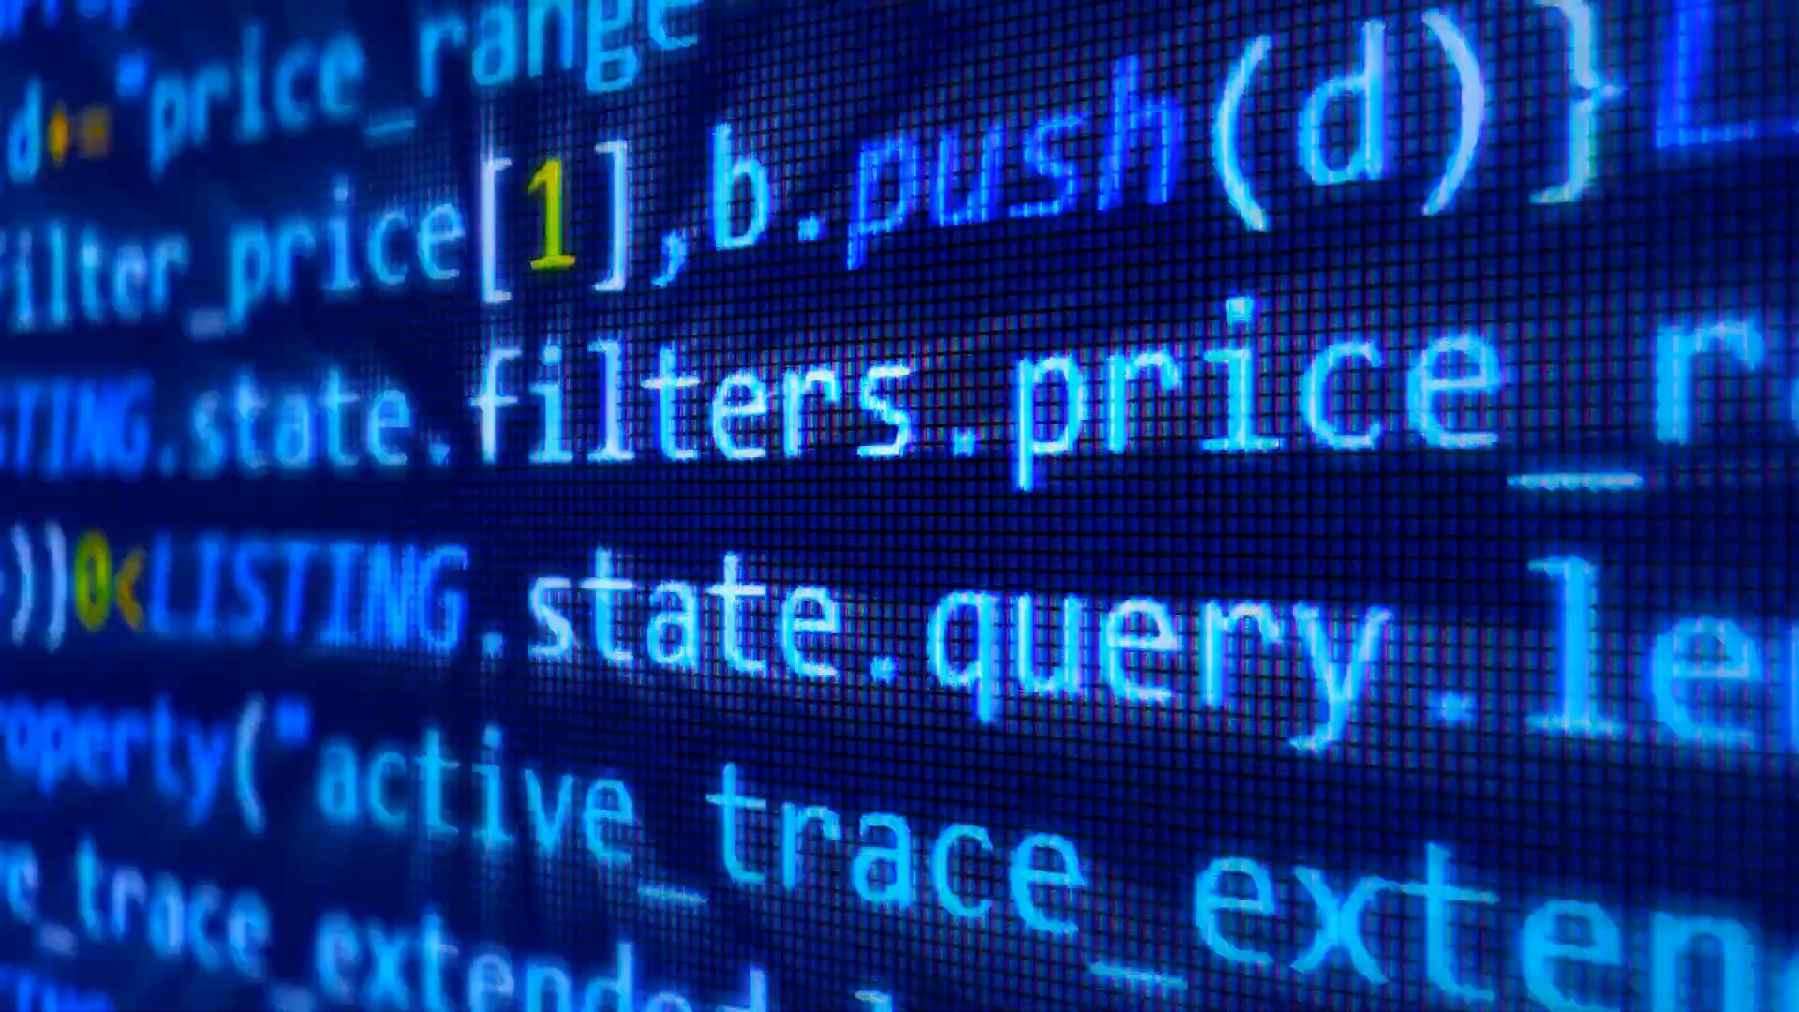
- Expand the model selector under the prompt box, listing Sonnet 3.5, GPT-4o, Haiku, Sonnet 3 and Opus
scroll(down, 3)
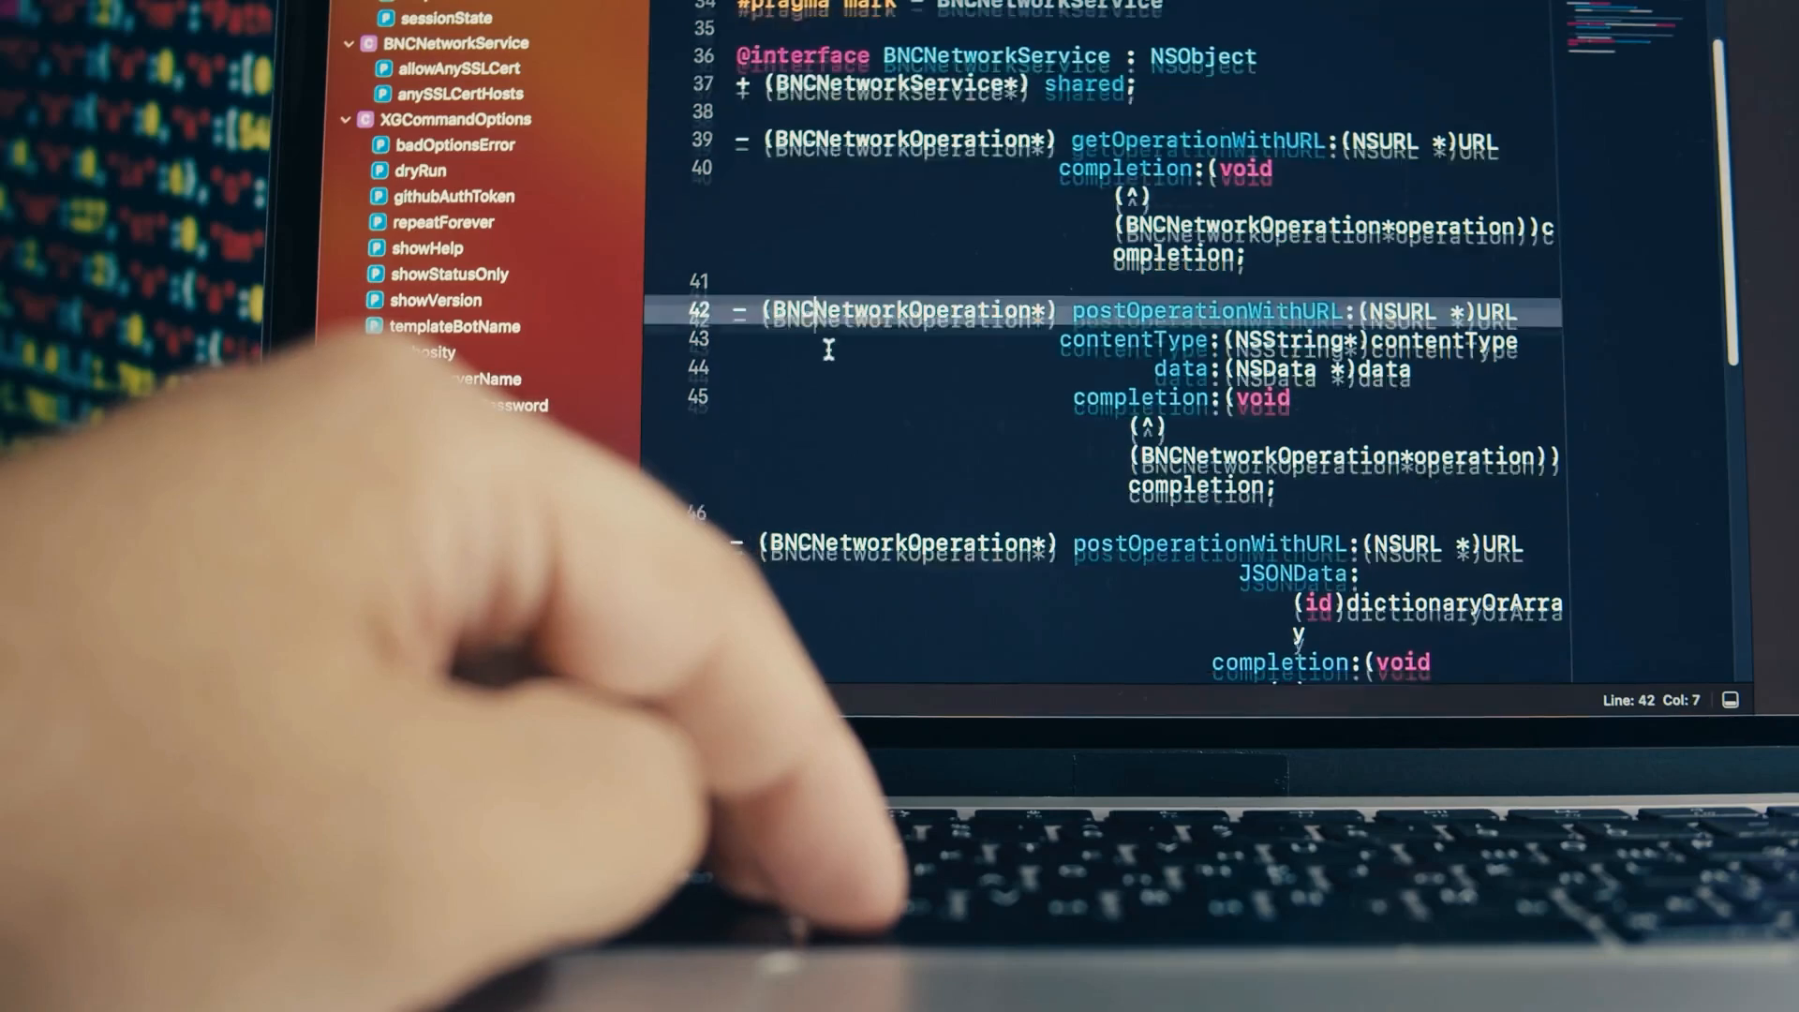
scroll(down, 3)
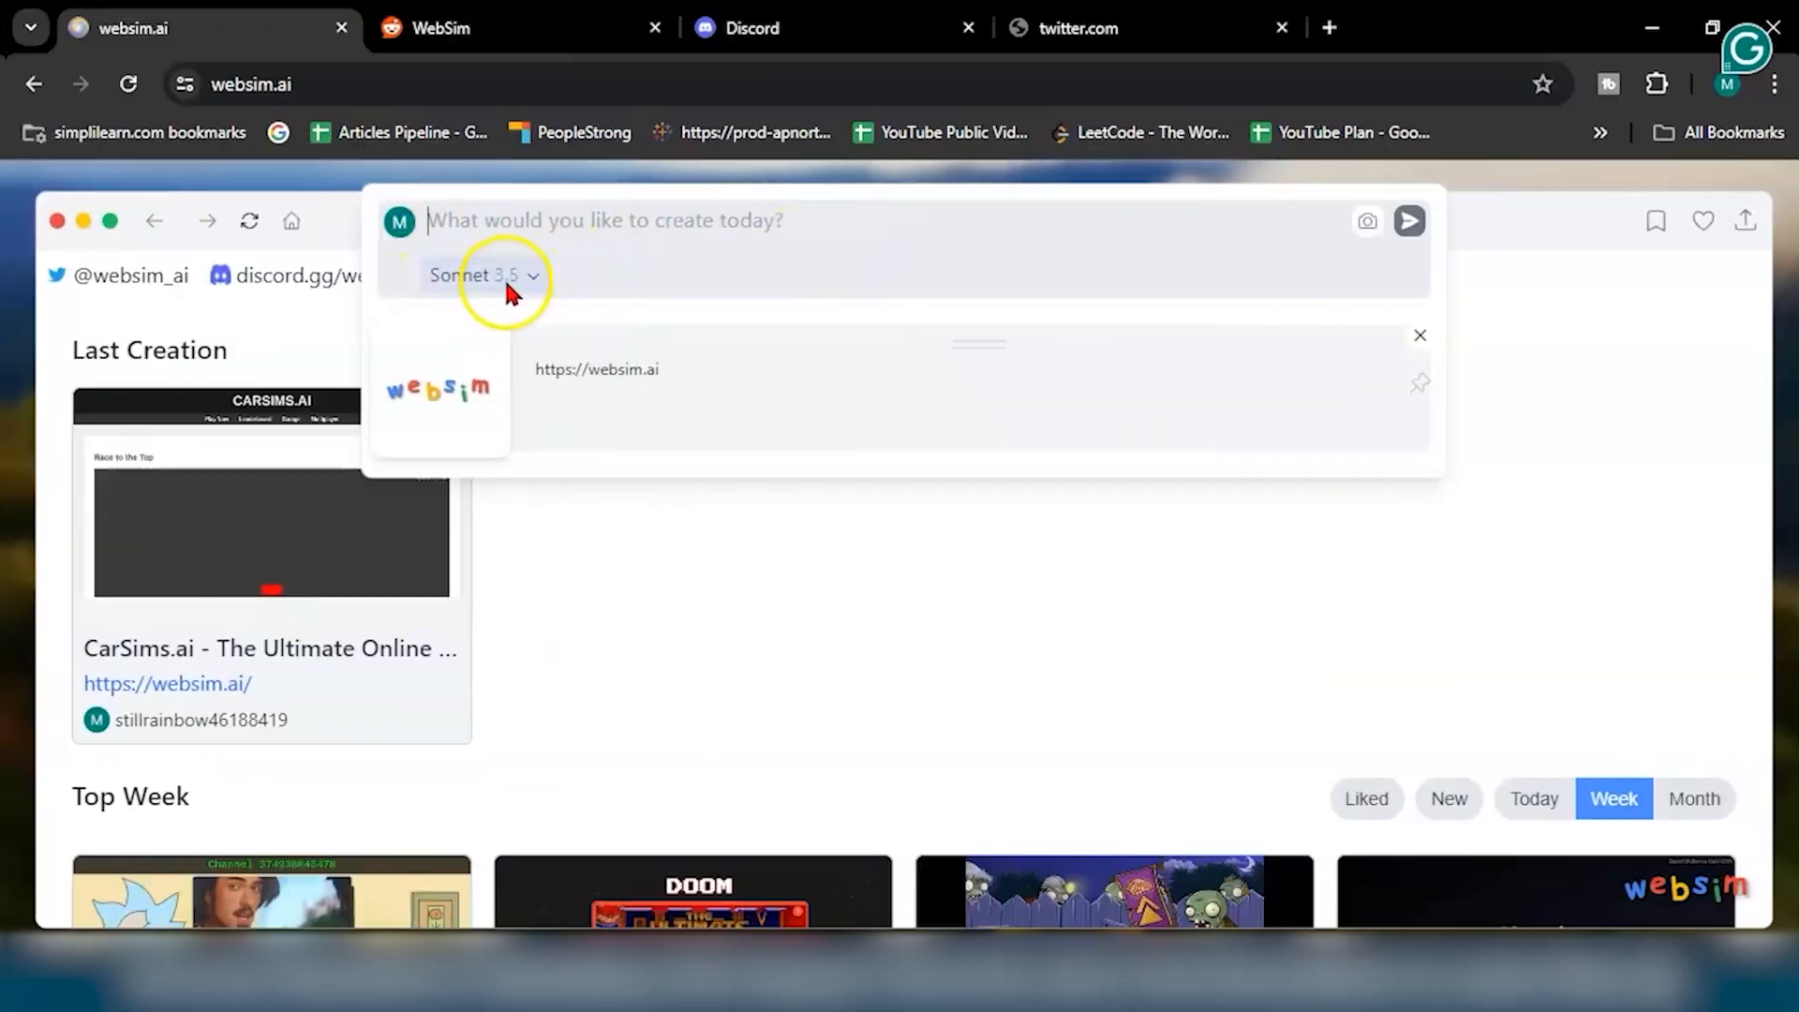
click(478, 276)
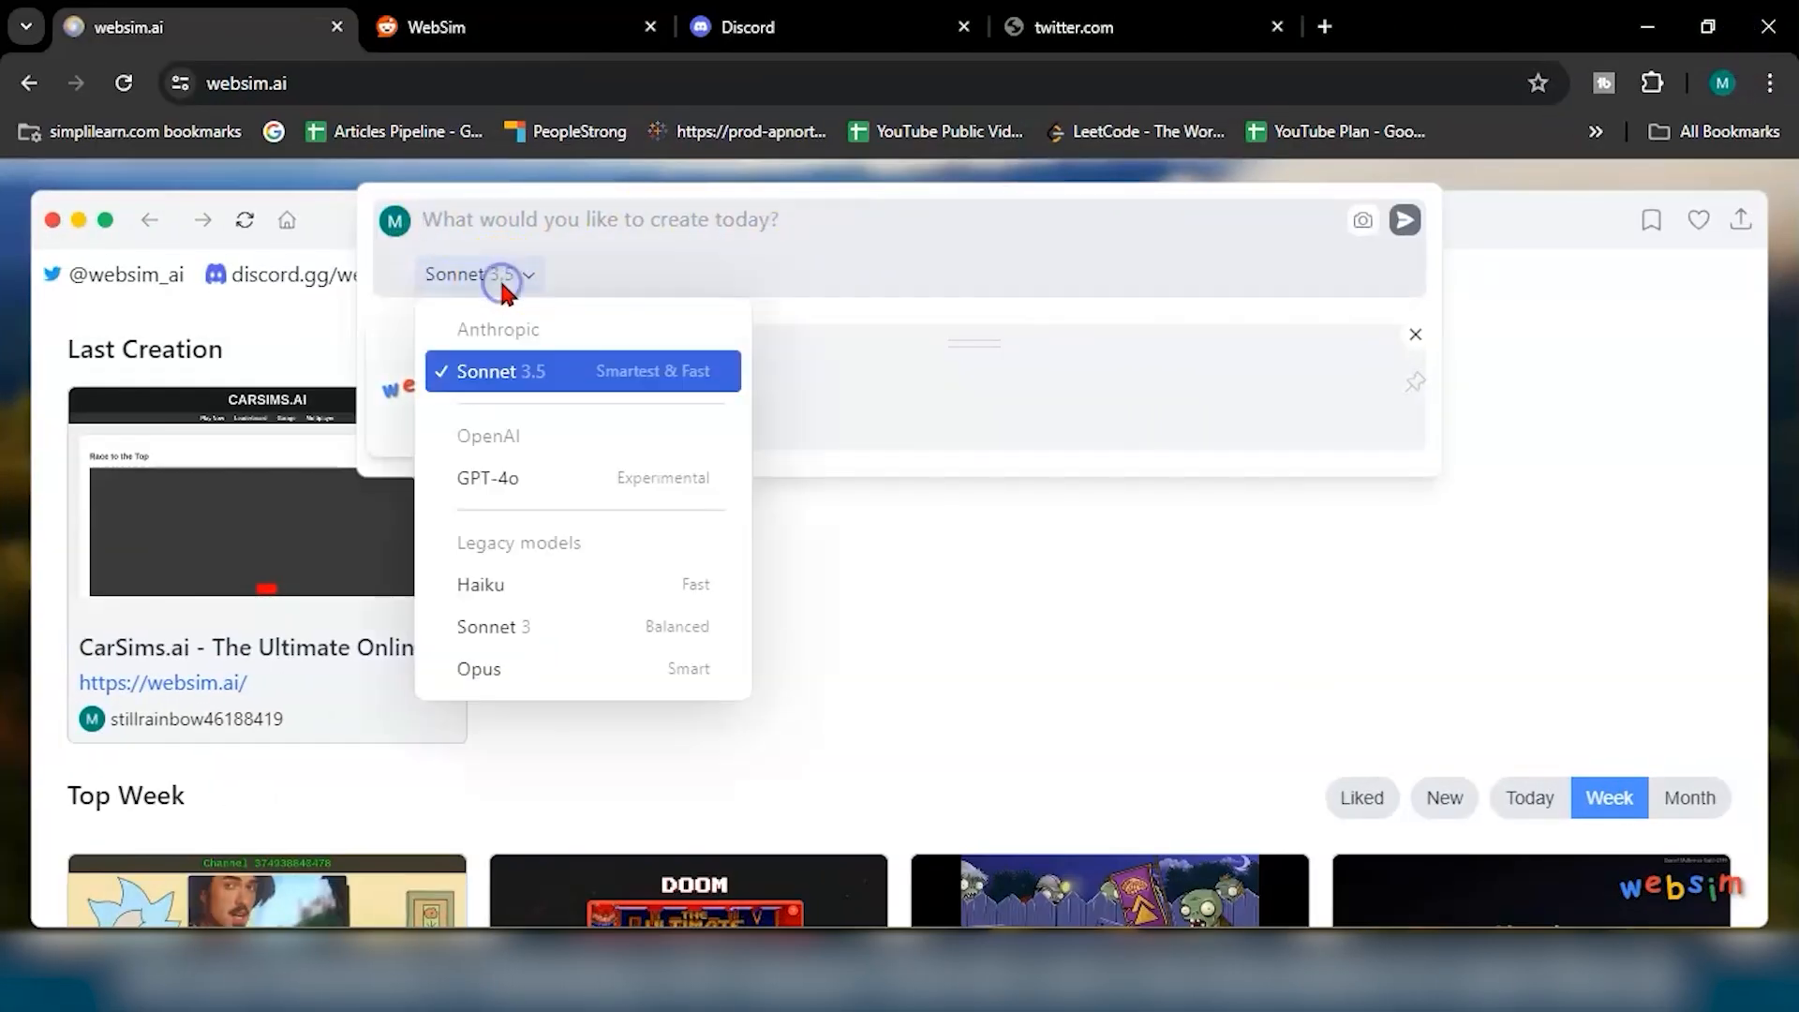